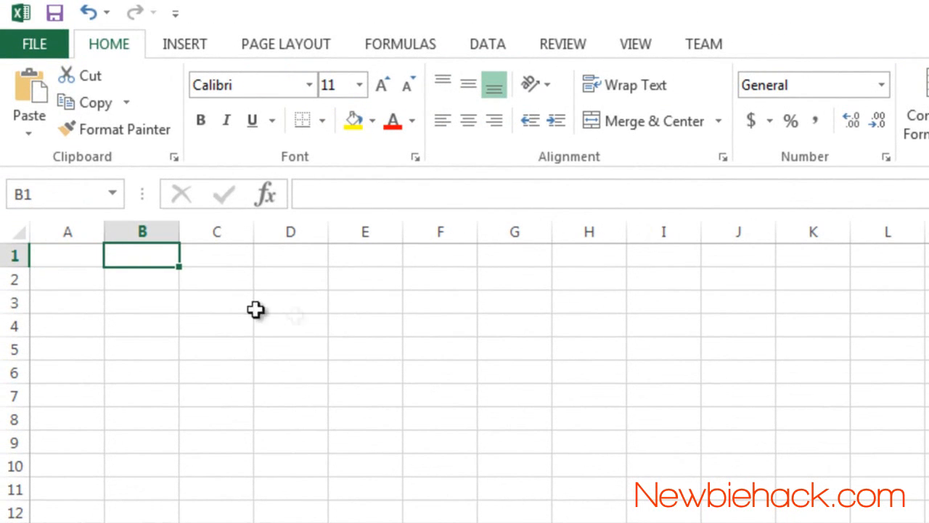
Fill row 1 with headings R2, 25k, 70k, Volt Range, Voltage in, and input voltage 5 in G1
{"action": "type", "text": "25k"}
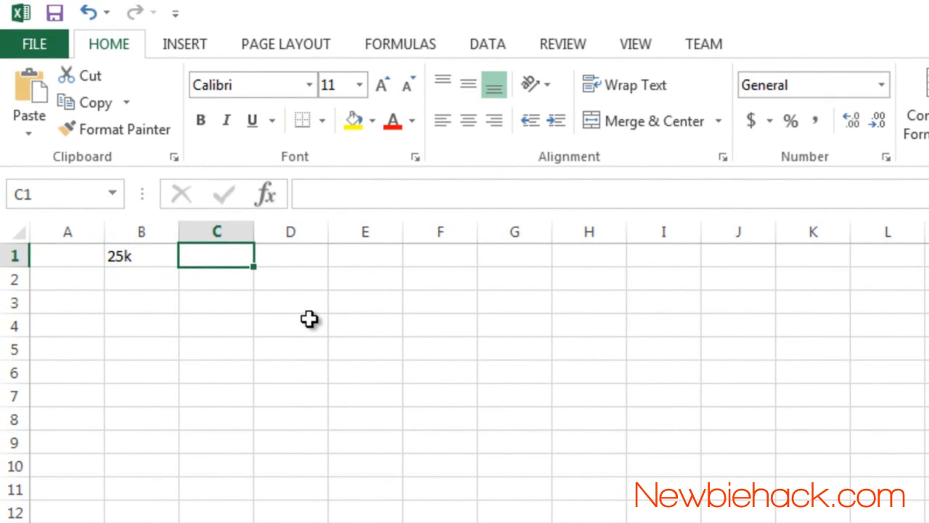
{"action": "type", "text": "70k"}
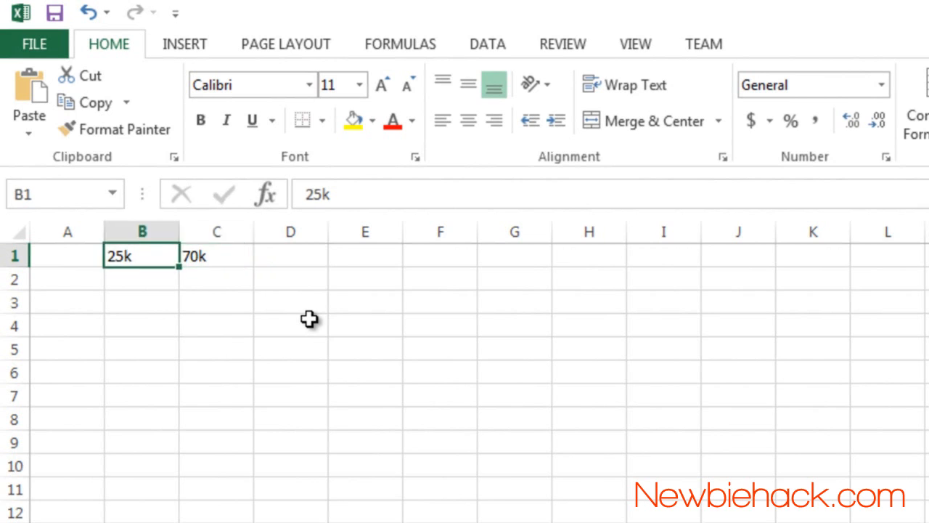
{"action": "left_click", "coordinate": [216, 255]}
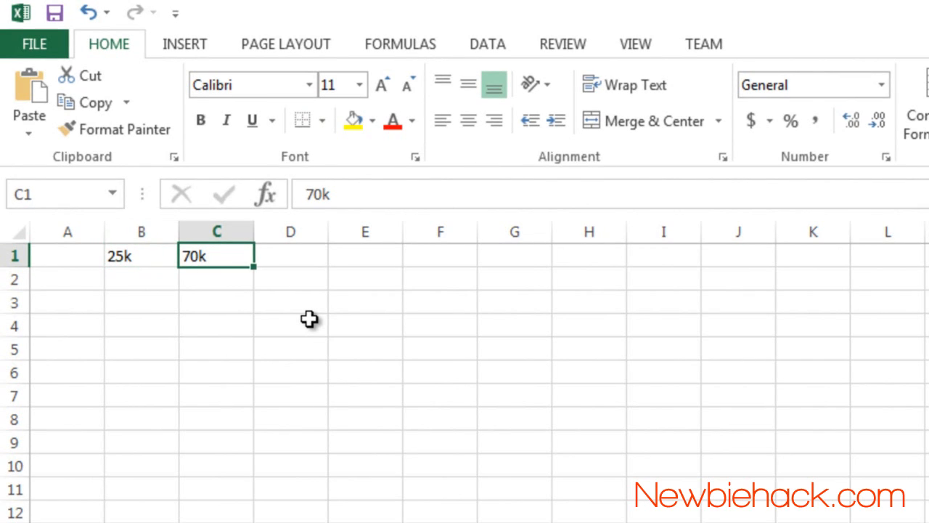
{"action": "left_click", "coordinate": [67, 255]}
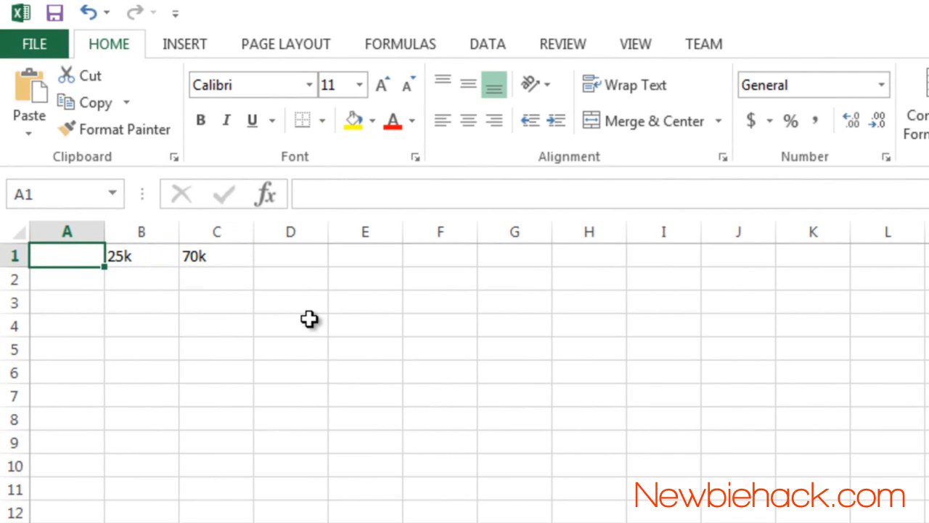
{"action": "left_click", "coordinate": [215, 256]}
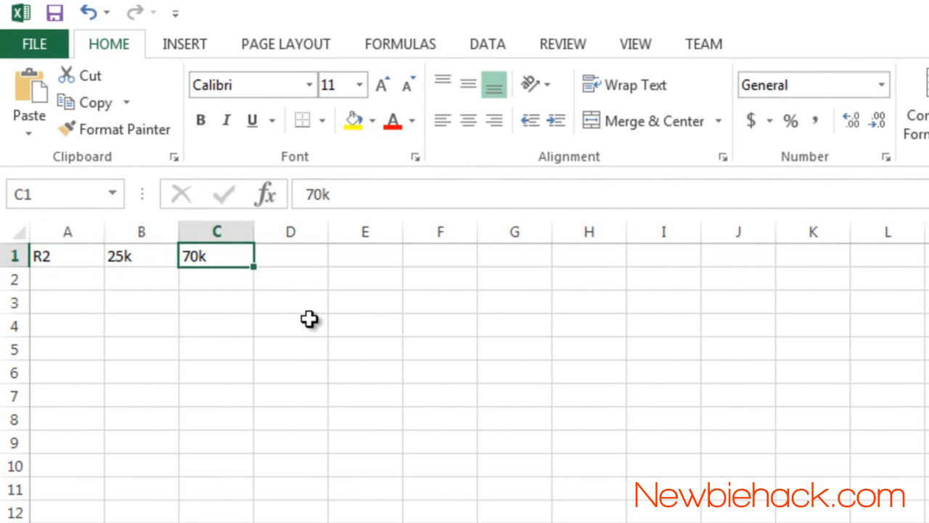
{"action": "type", "text": "Volt Range"}
{"action": "left_click", "coordinate": [440, 255]}
{"action": "type", "text": "Voltage in"}
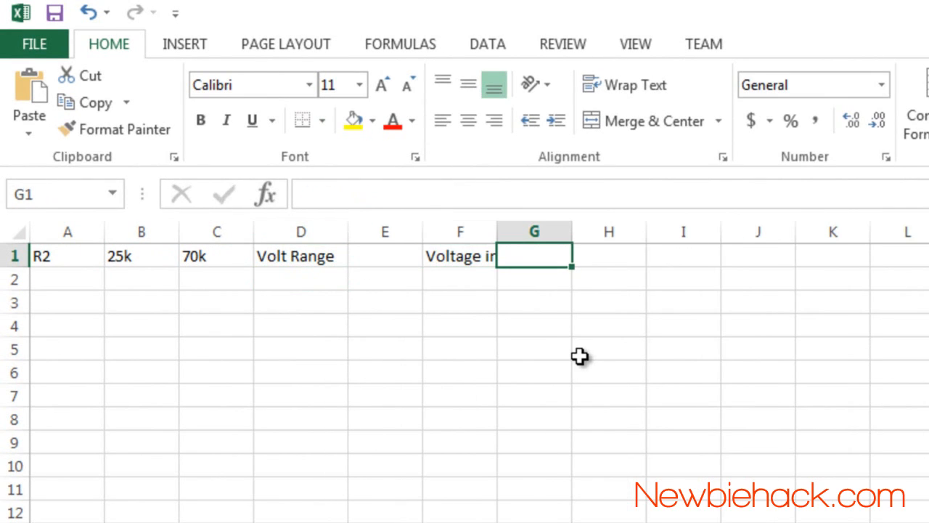
{"action": "mouse_move", "coordinate": [497, 237]}
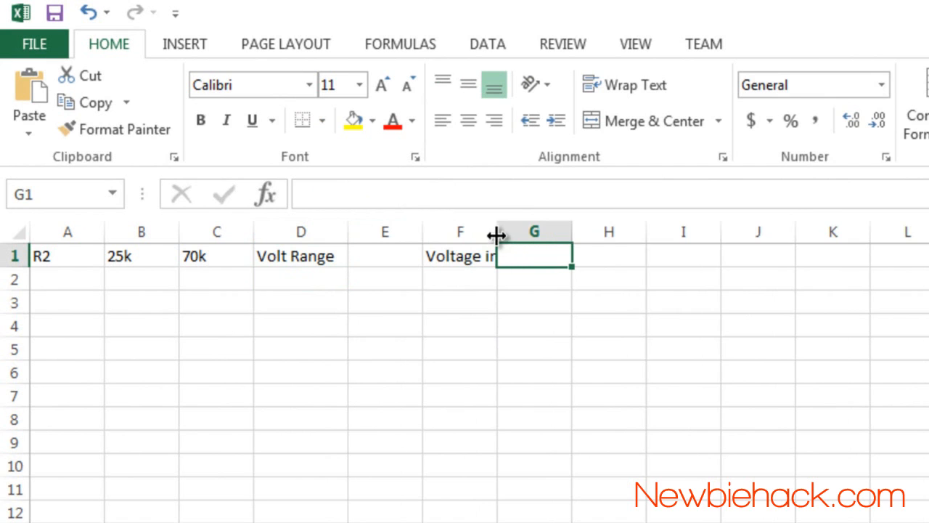
{"action": "type", "text": "5"}
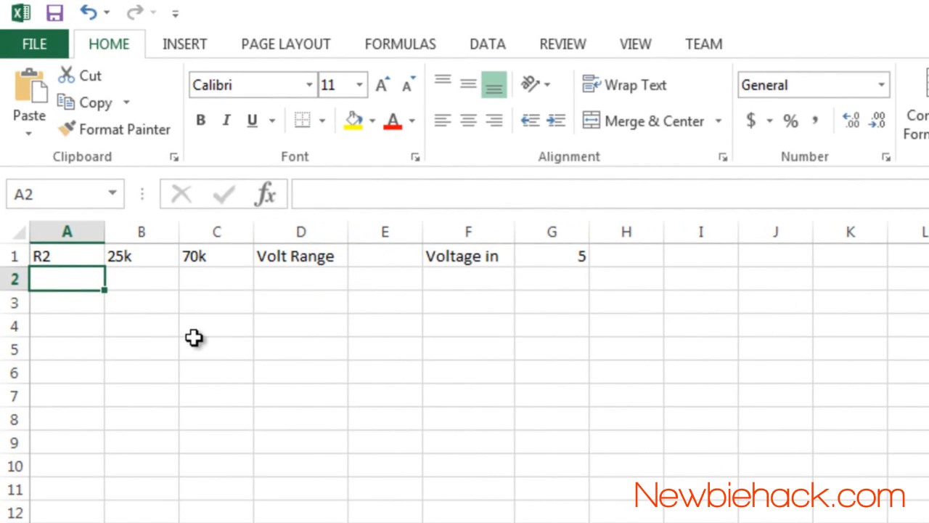
Enter 10000 as the first R2 value in A2
{"action": "type", "text": "10000"}
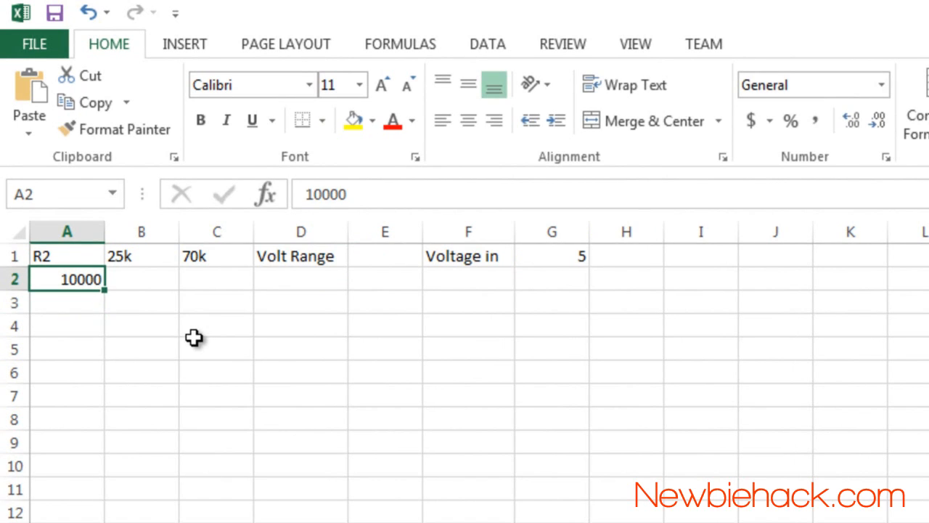
{"action": "left_click", "coordinate": [141, 254]}
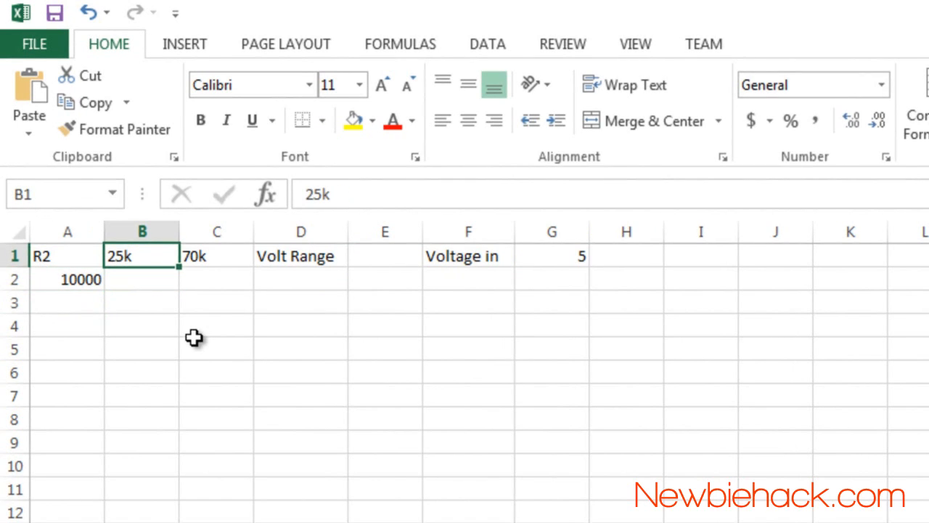
{"action": "left_click", "coordinate": [216, 256]}
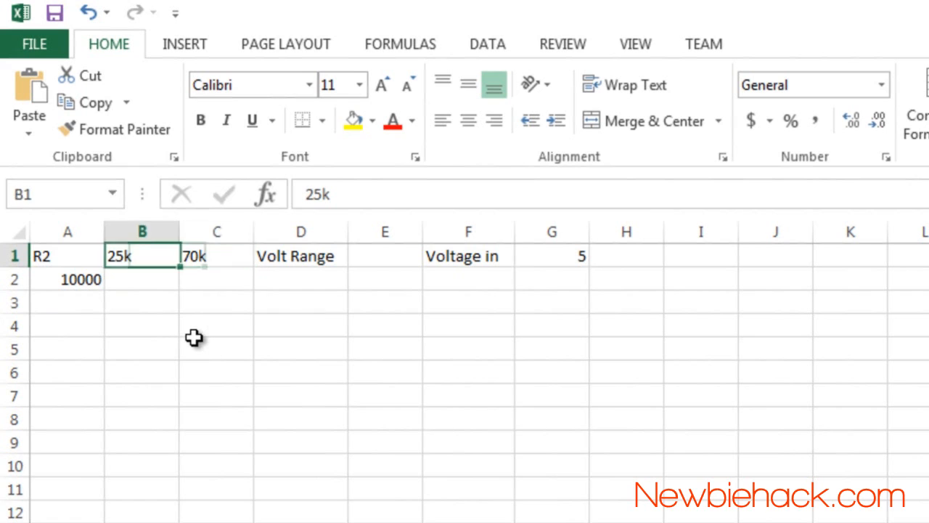
Build the divider formula =G1*(B1/(B1+A2)) in B2
{"action": "left_click", "coordinate": [142, 279]}
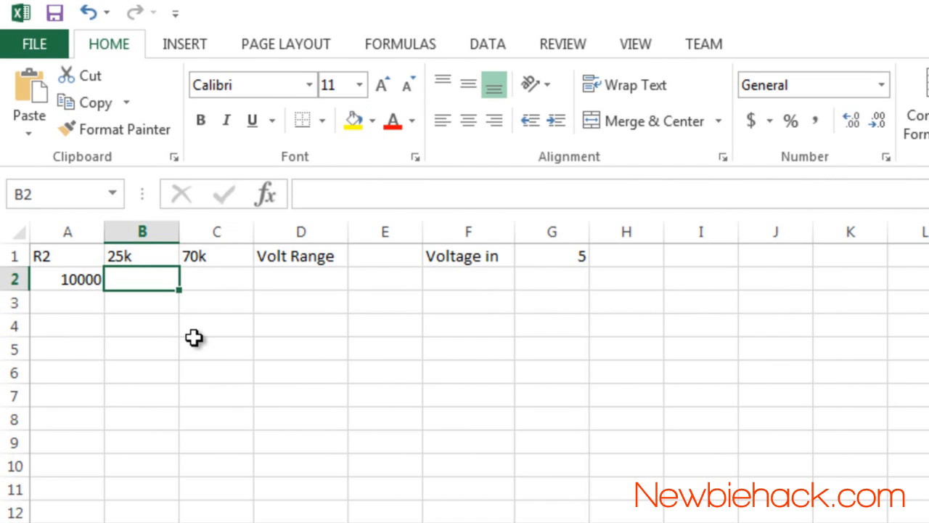
{"action": "left_click", "coordinate": [552, 256]}
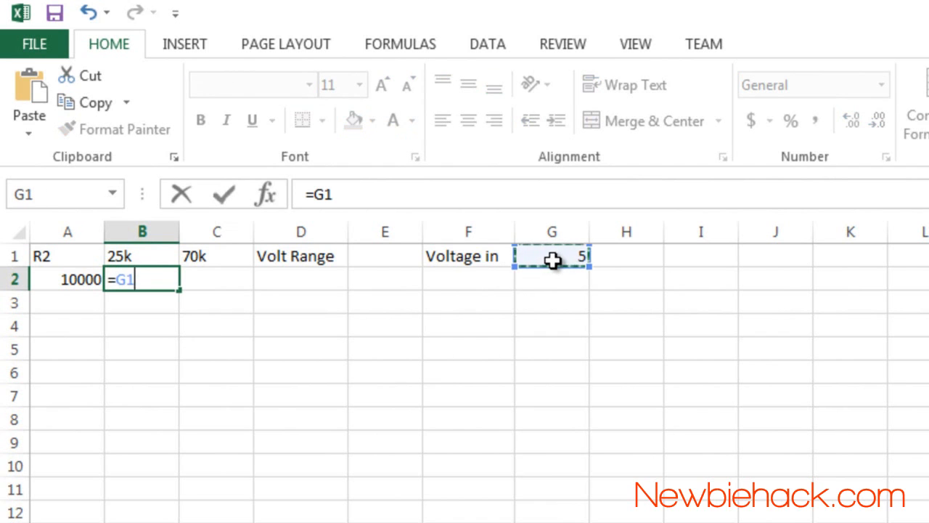
{"action": "type", "text": "*"}
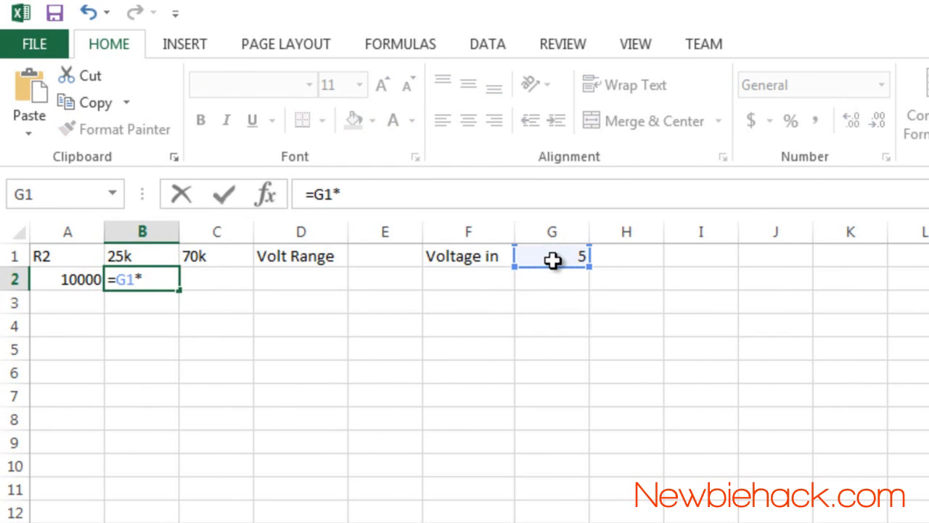
{"action": "type", "text": "(B1/(B1"}
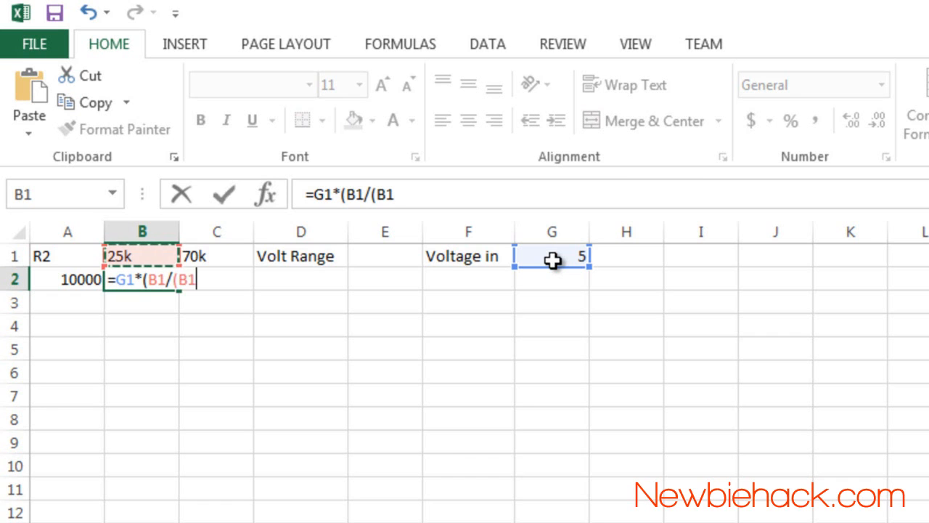
{"action": "left_click", "coordinate": [216, 255]}
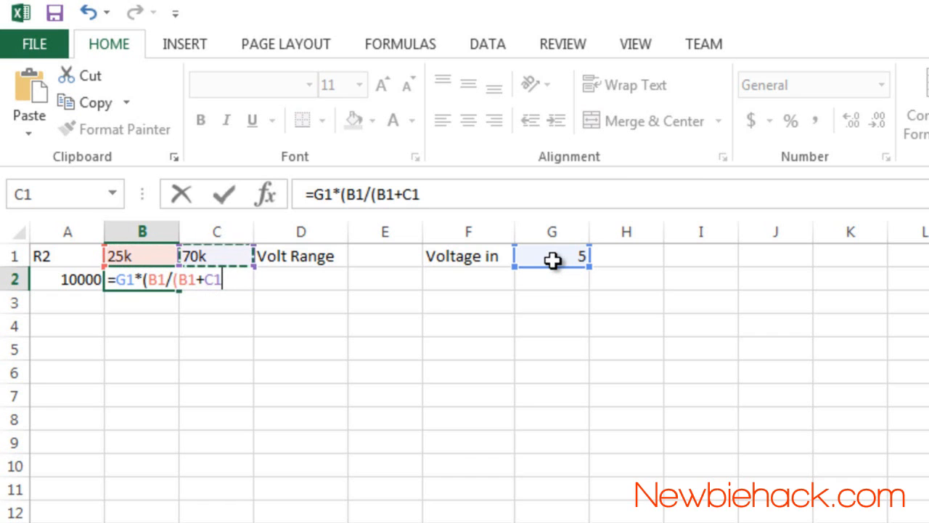
{"action": "left_click", "coordinate": [67, 279]}
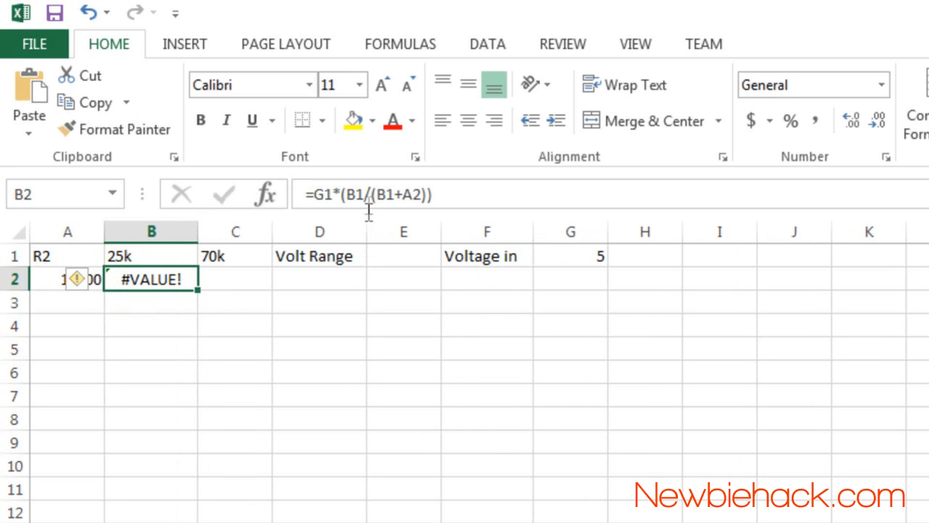
{"action": "mouse_move", "coordinate": [319, 194]}
{"action": "type", "text": "000"}
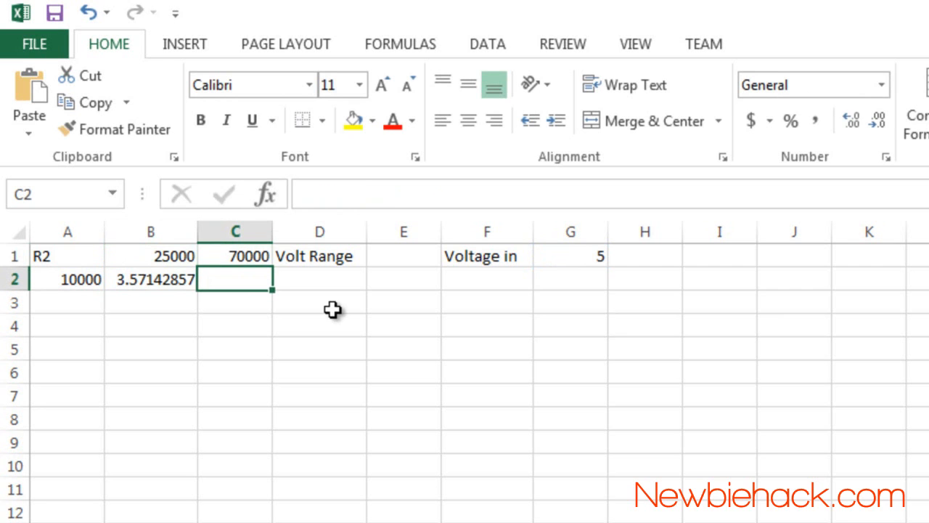
{"action": "mouse_move", "coordinate": [160, 284]}
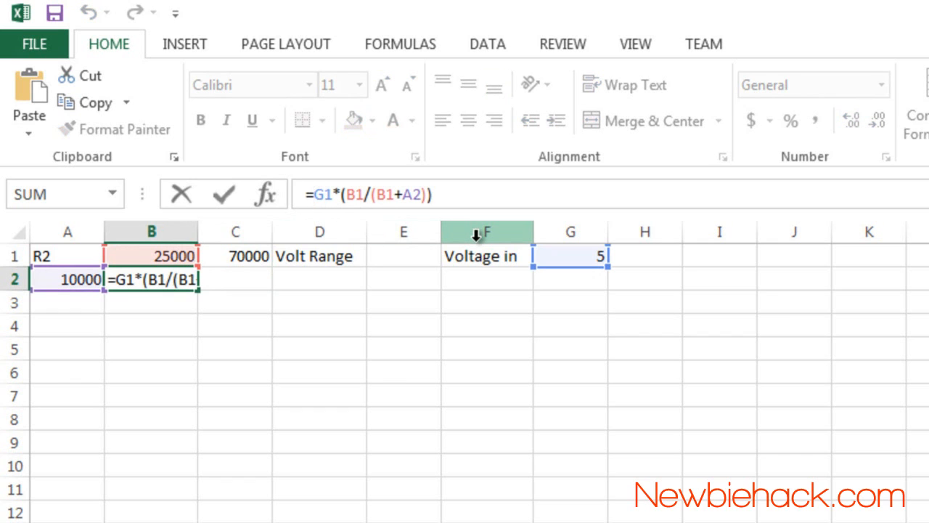
Make the B2 formula references absolute after changing headings to 25000 and 70000
{"action": "key", "text": "F4"}
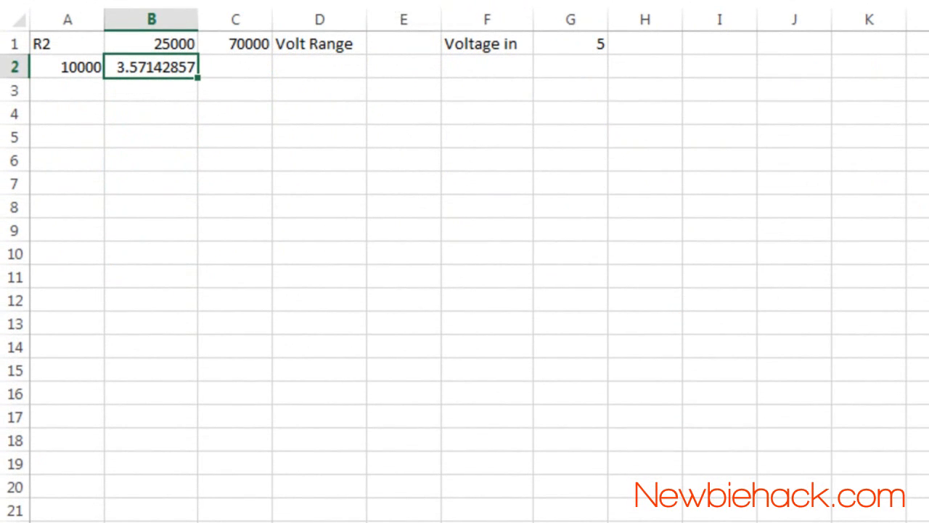
Enter =$G$1*($C$1/($C$1+$A2)) in C2 for the 70000 output, giving 4.375
{"action": "left_click", "coordinate": [151, 20]}
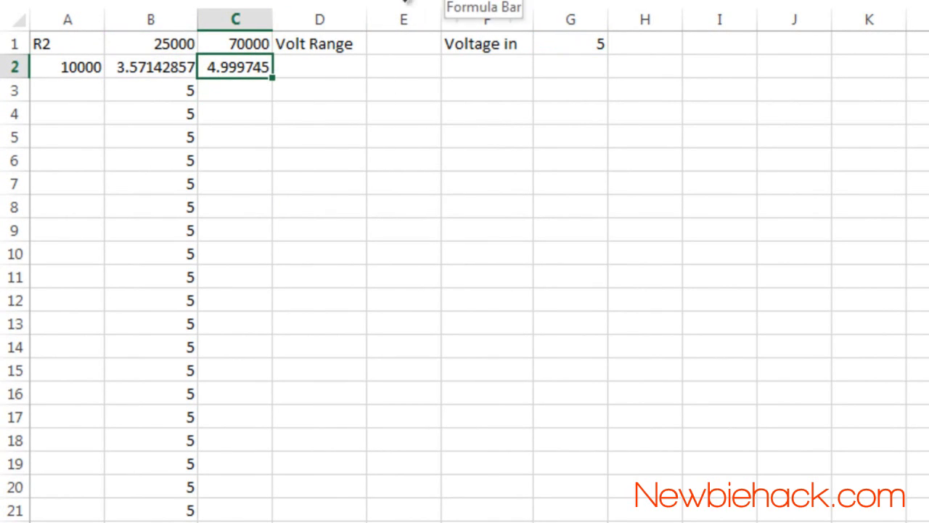
{"action": "type", "text": "=$G$1*($C"}
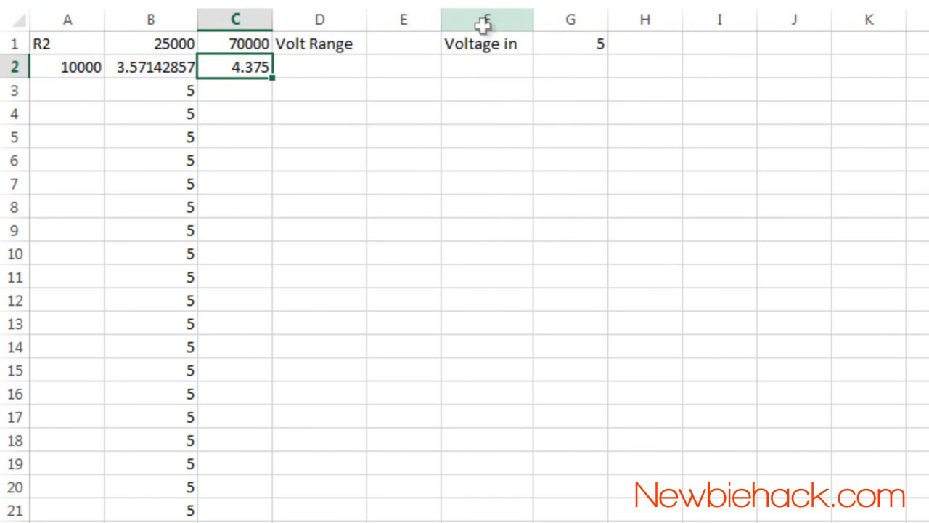
Enter =C2-B2 in D2 for volt range, then start =A2+1000 in A3
{"action": "type", "text": "="}
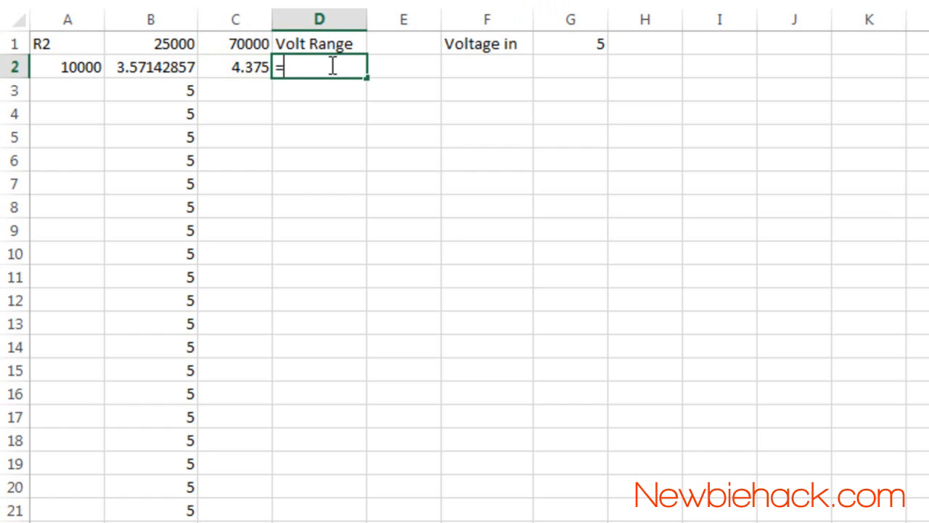
{"action": "left_click", "coordinate": [235, 67]}
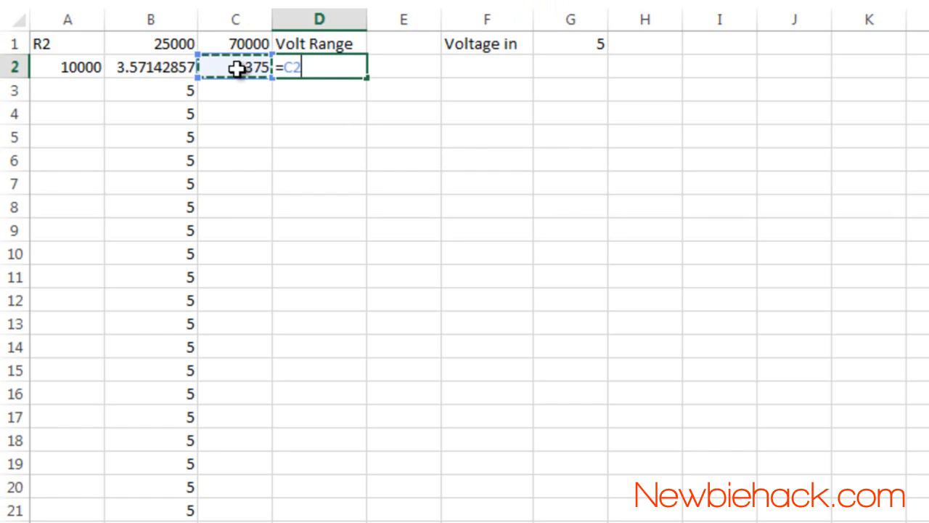
{"action": "type", "text": "-"}
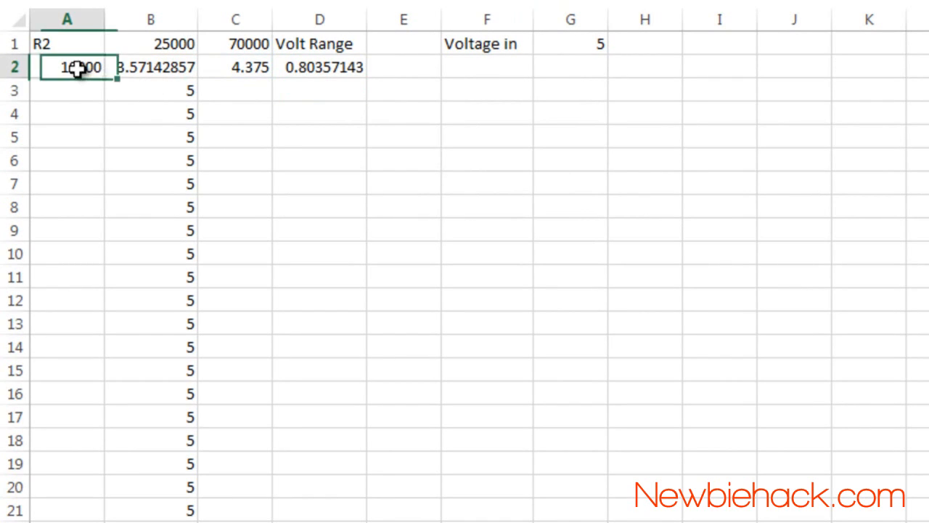
{"action": "left_click", "coordinate": [67, 90]}
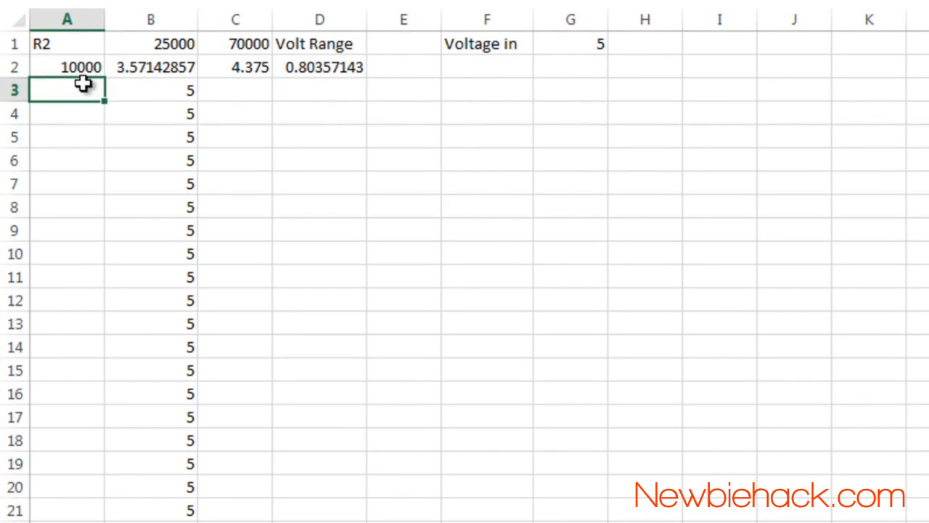
{"action": "type", "text": "=A2+1"}
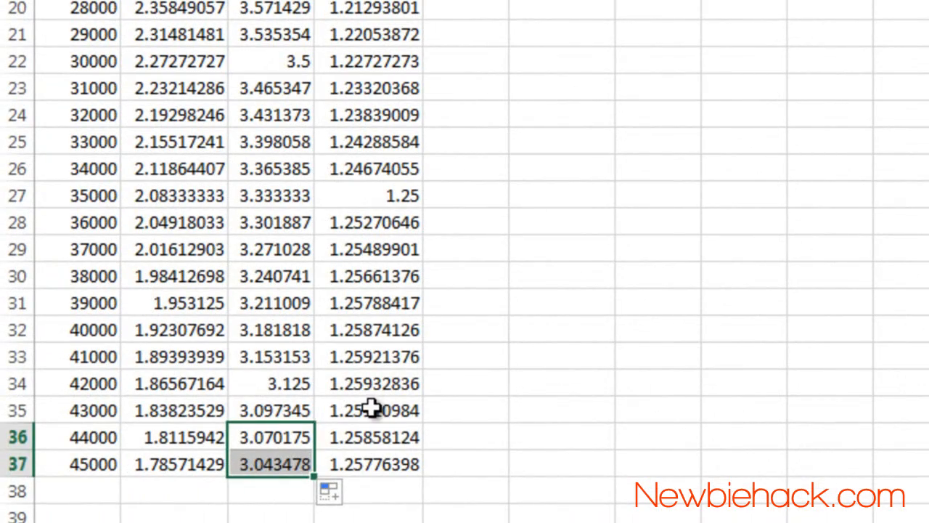
Check the filled-down output voltage and volt range formulas in row 34
{"action": "left_click", "coordinate": [372, 411]}
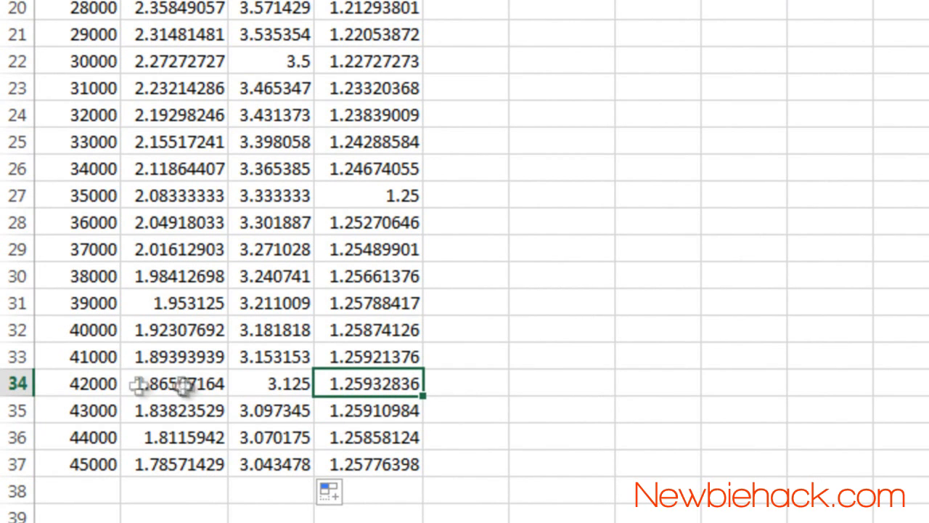
{"action": "left_click", "coordinate": [275, 383]}
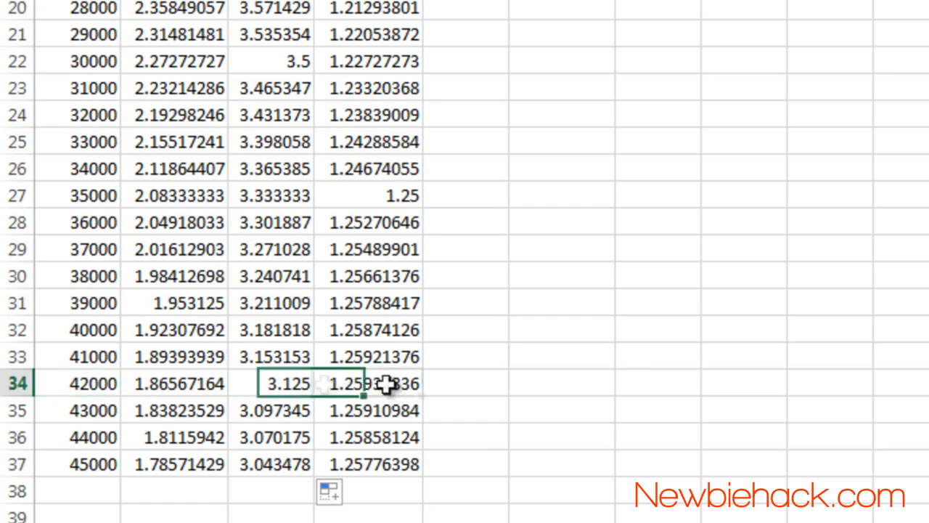
{"action": "left_click", "coordinate": [92, 383]}
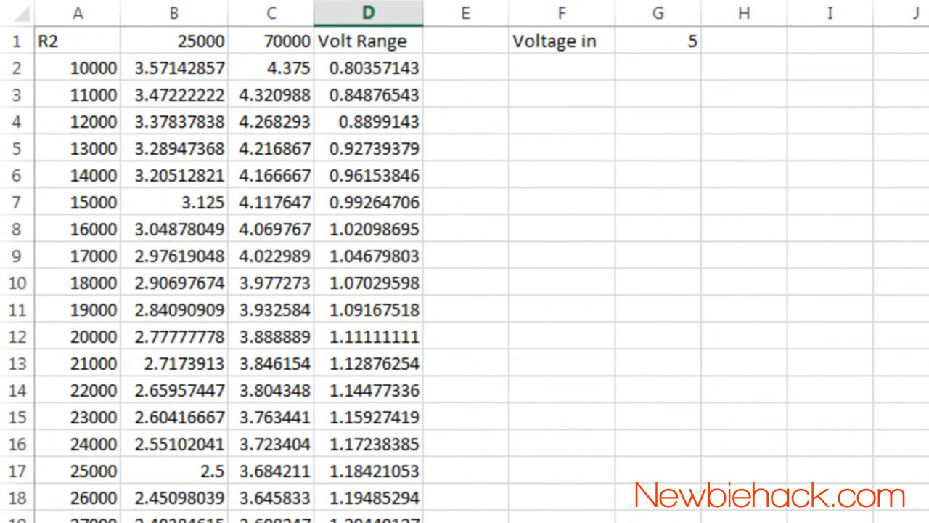
{"action": "mouse_move", "coordinate": [297, 67]}
{"action": "type", "text": "40000"}
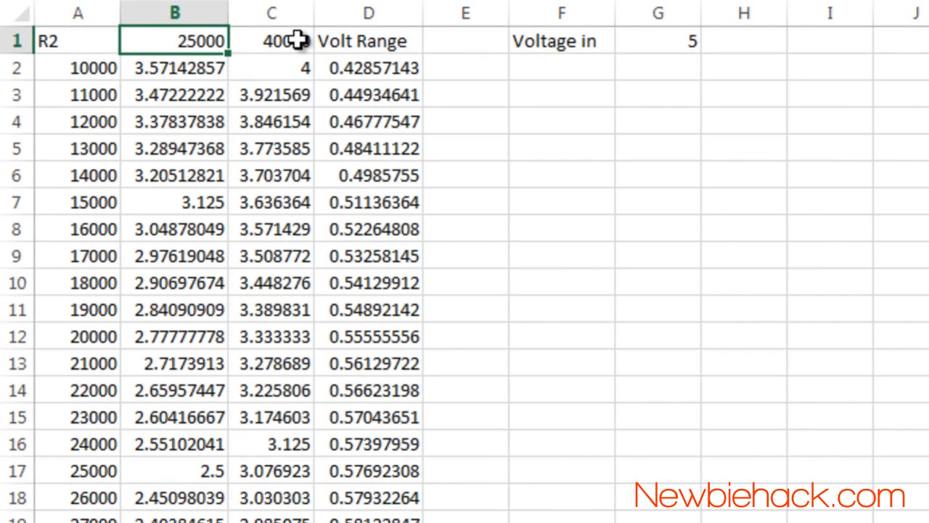
{"action": "mouse_move", "coordinate": [279, 94]}
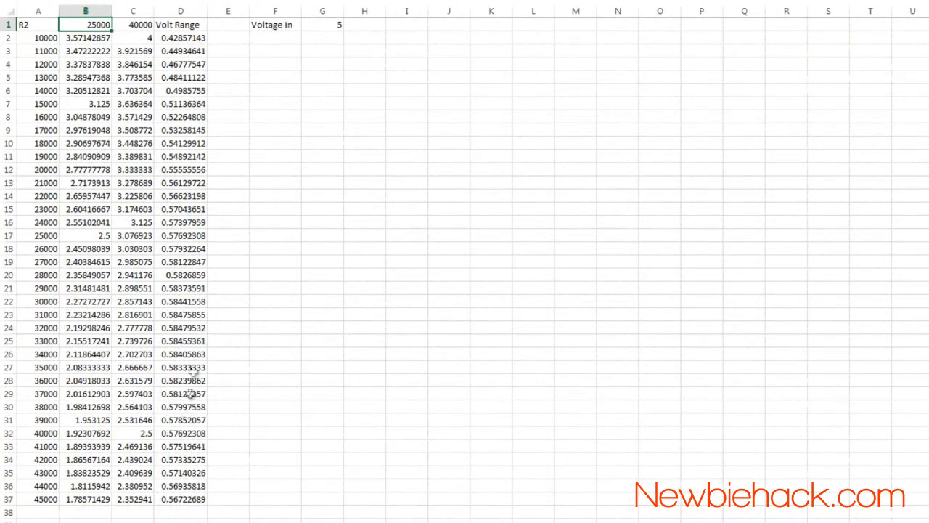
{"action": "mouse_move", "coordinate": [44, 499]}
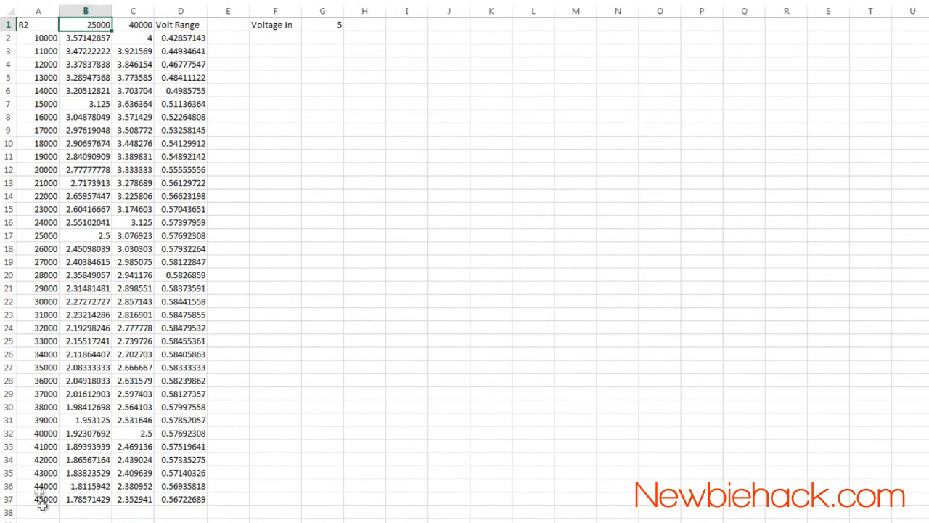
{"action": "mouse_move", "coordinate": [185, 502]}
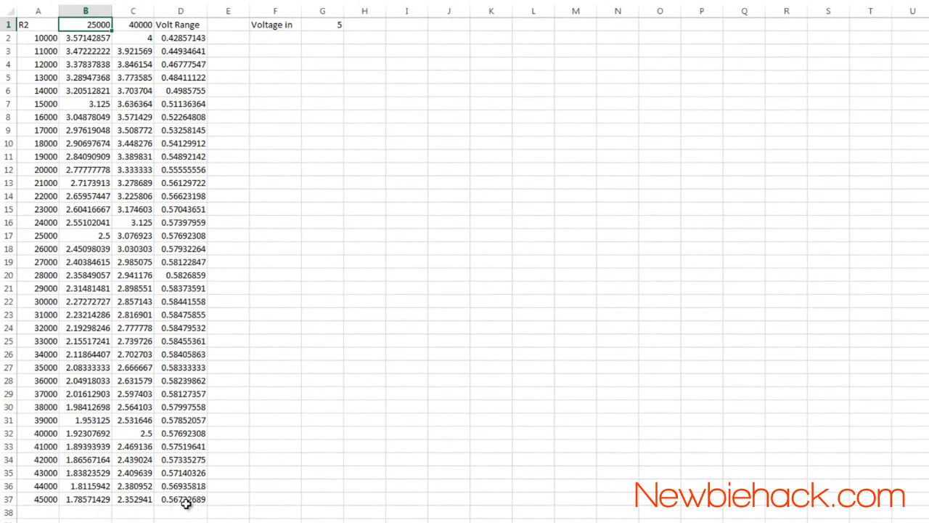
{"action": "mouse_move", "coordinate": [182, 451]}
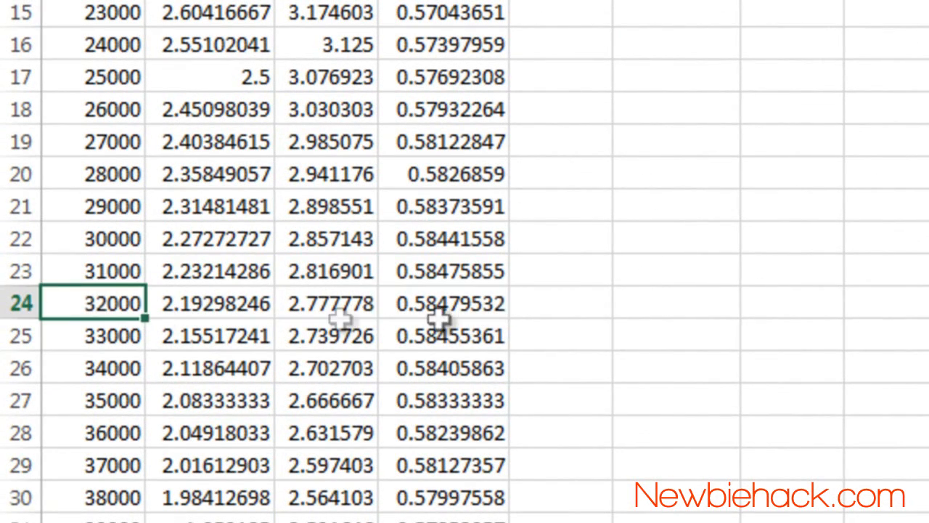
{"action": "left_click", "coordinate": [446, 303]}
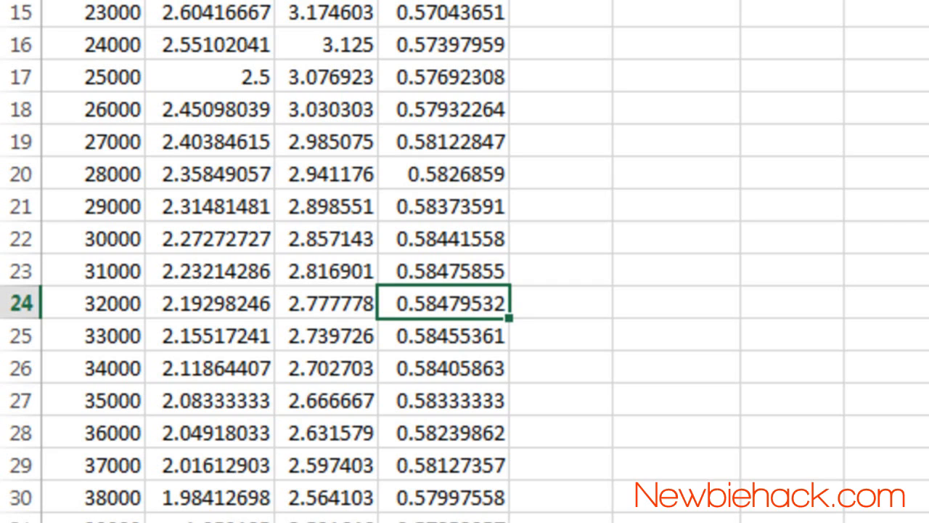
{"action": "mouse_move", "coordinate": [463, 312]}
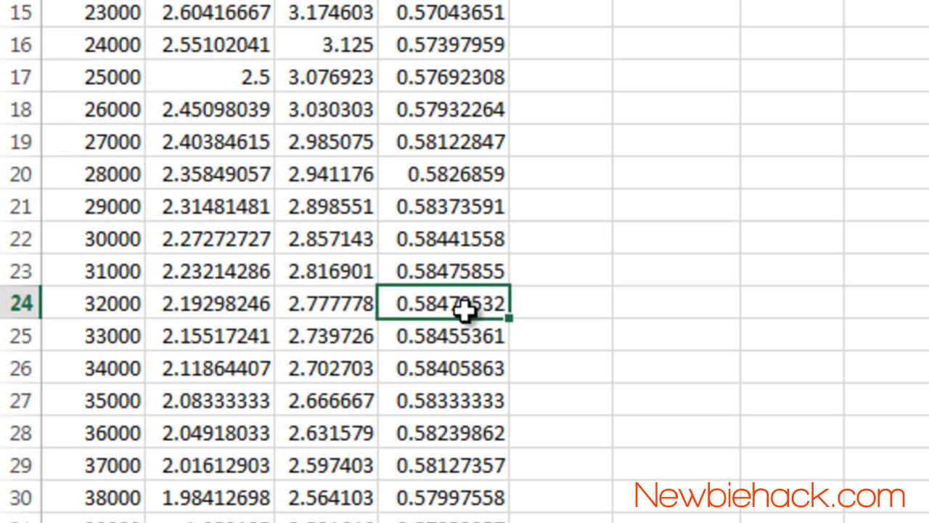
{"action": "mouse_move", "coordinate": [479, 316]}
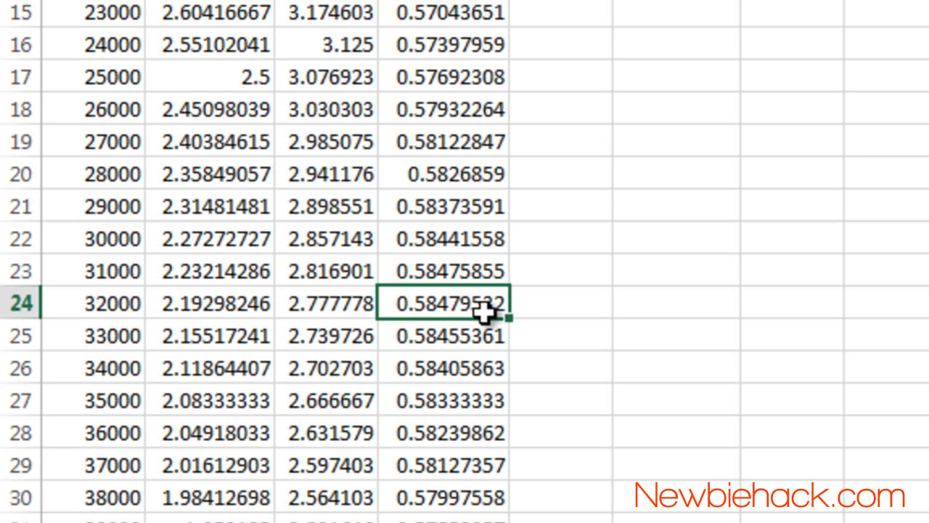